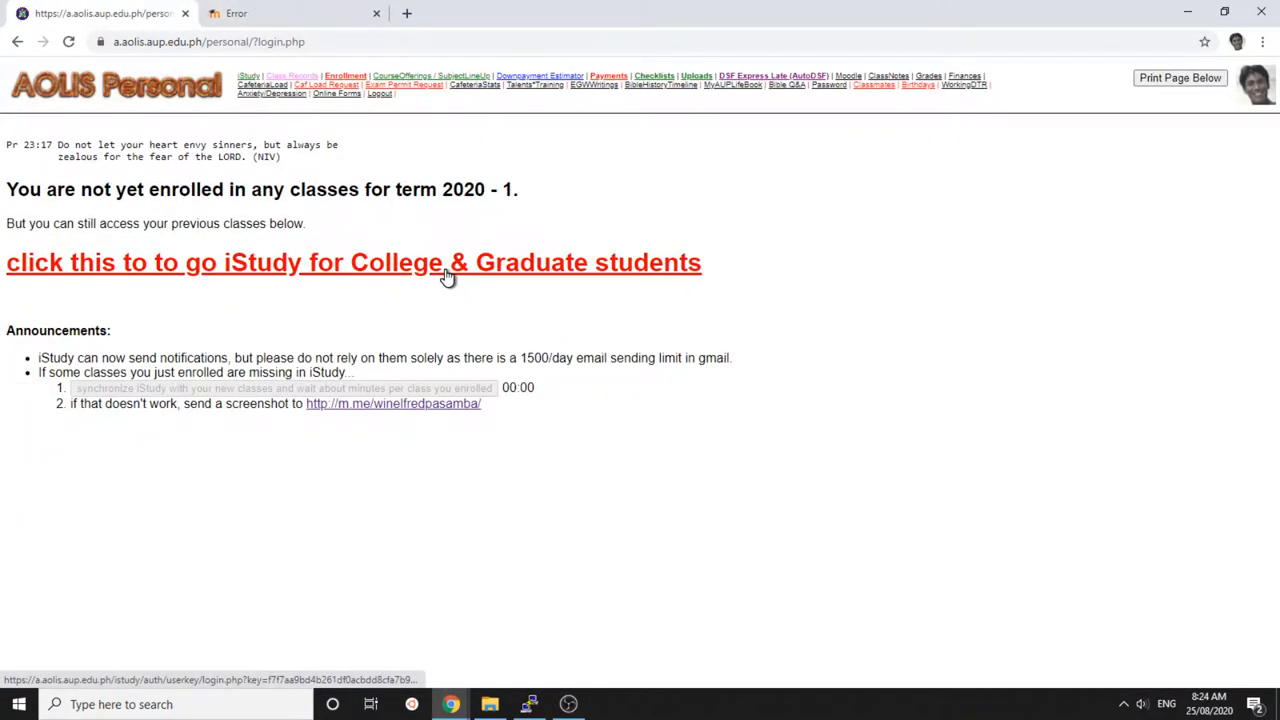
Follow the college and graduate students link to reach the iStudy dashboard.
click(352, 262)
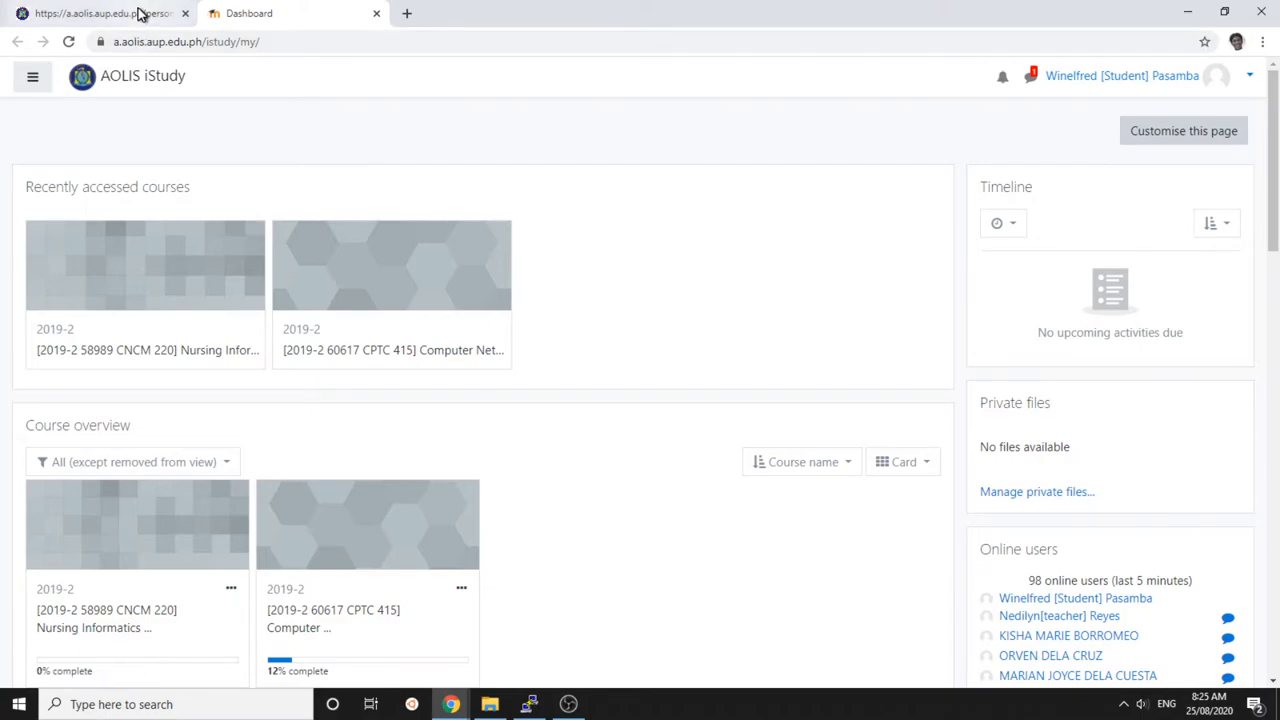
Switch browser tabs from the logged-out iStudy session back to AOLIS Personal.
click(100, 14)
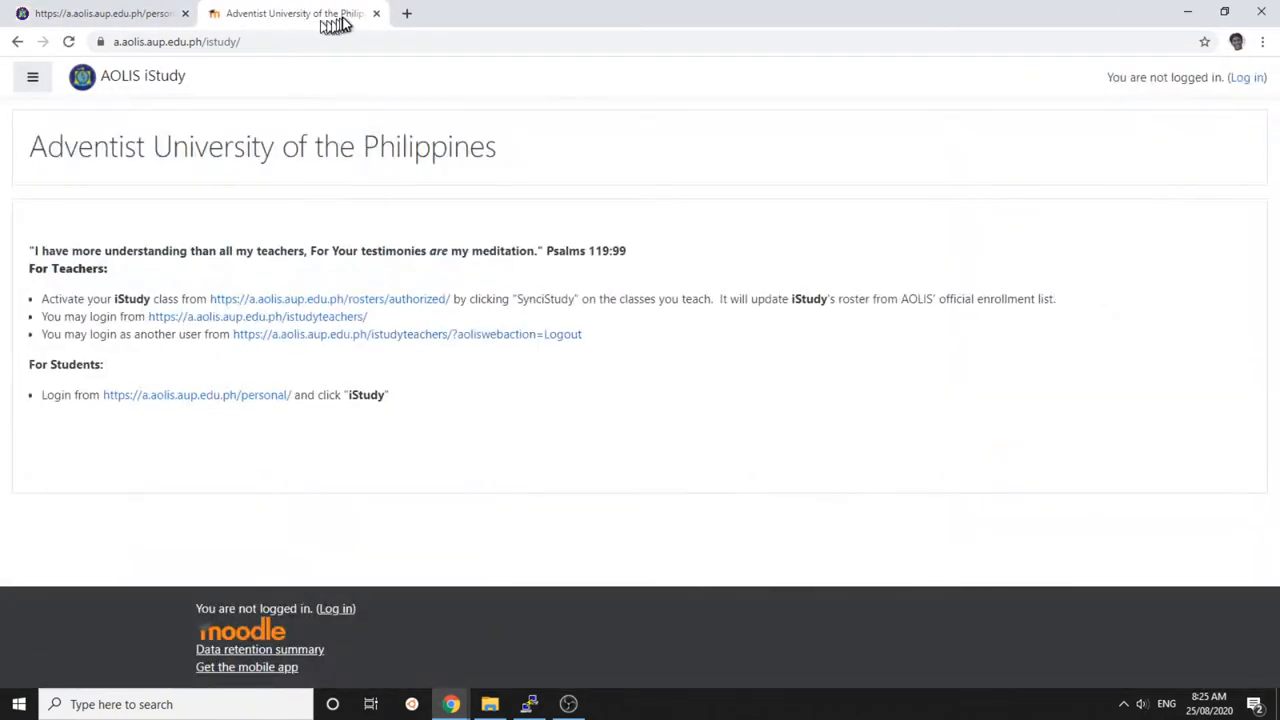
click(110, 16)
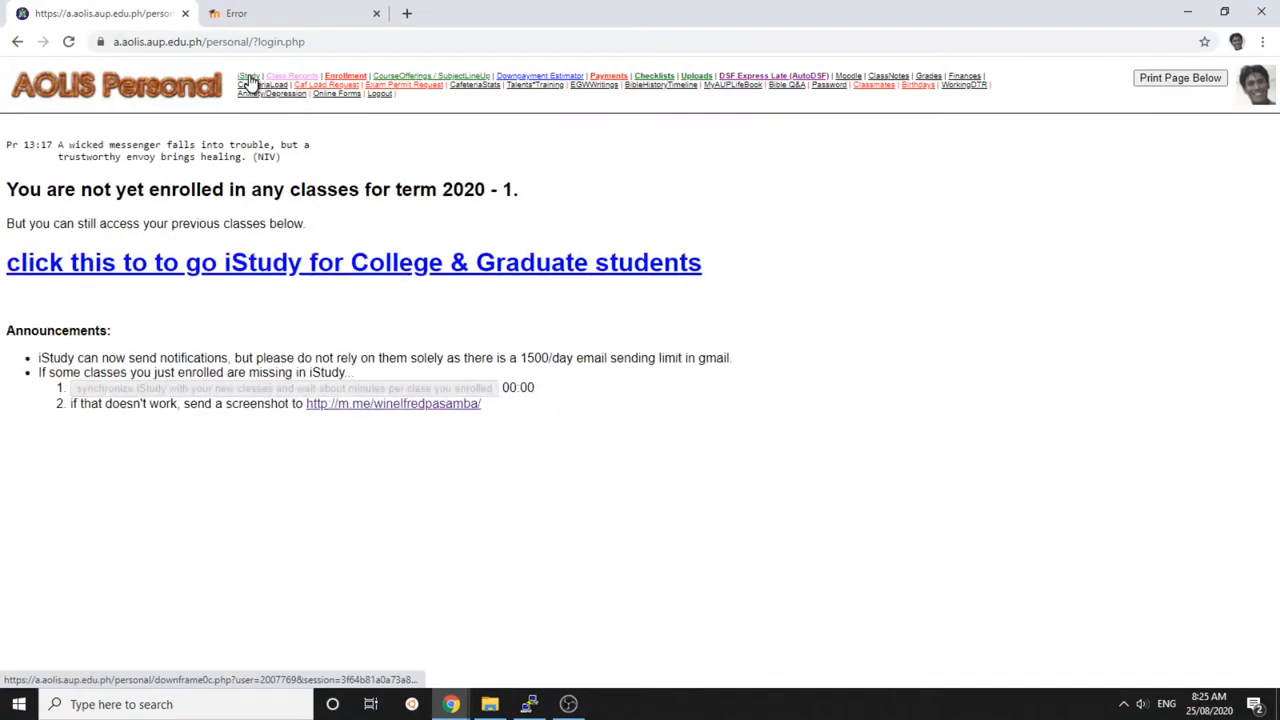
mouse_move(256, 262)
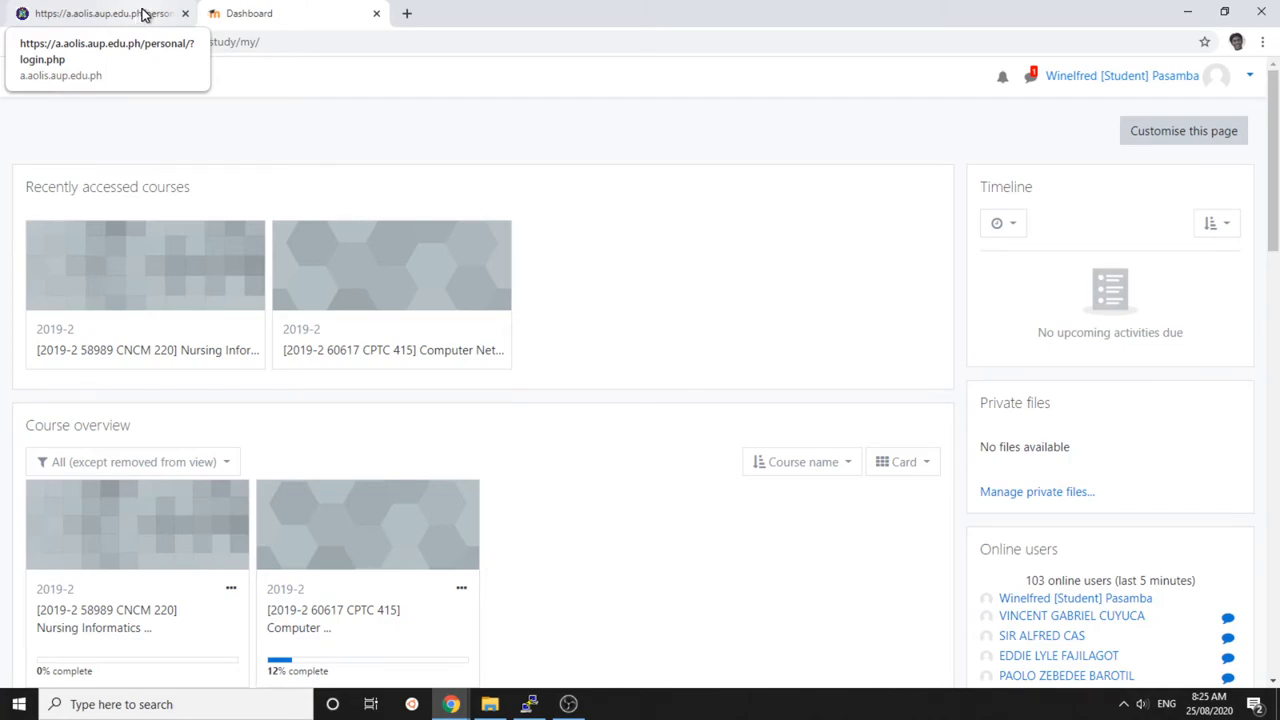
Switch back to the AOLIS Personal tab after the signed-in dashboard loads.
click(100, 12)
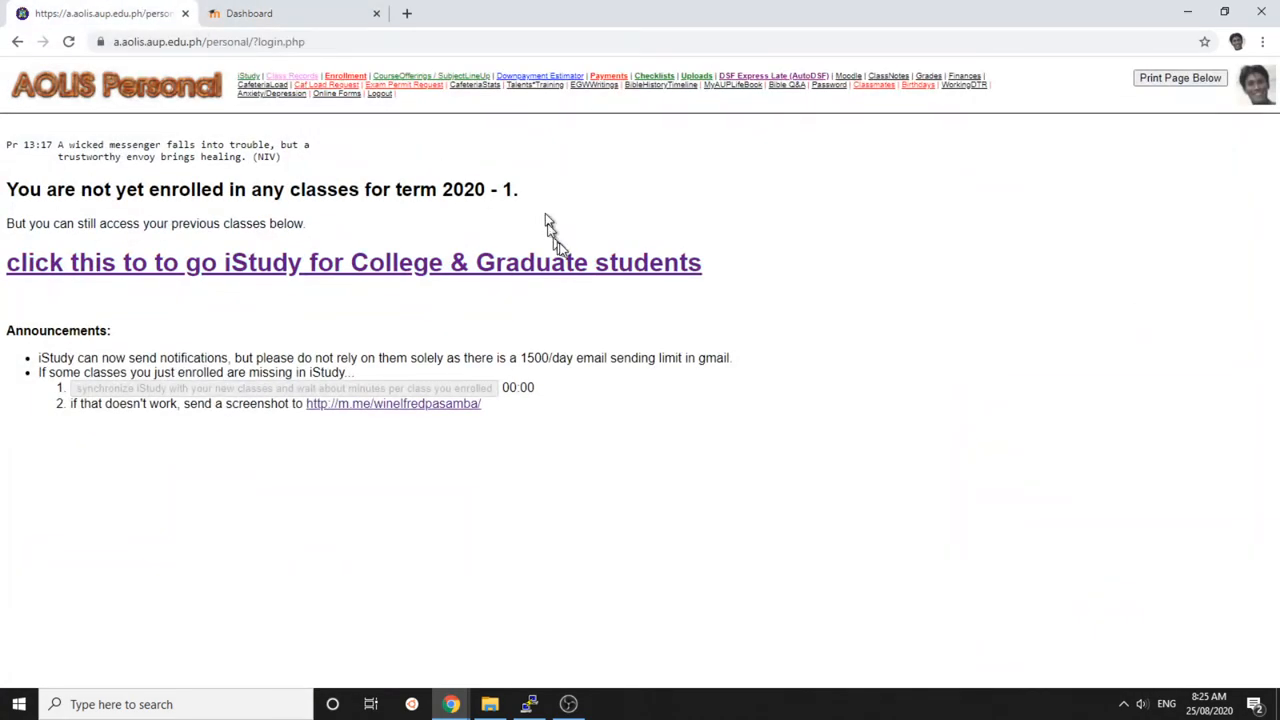